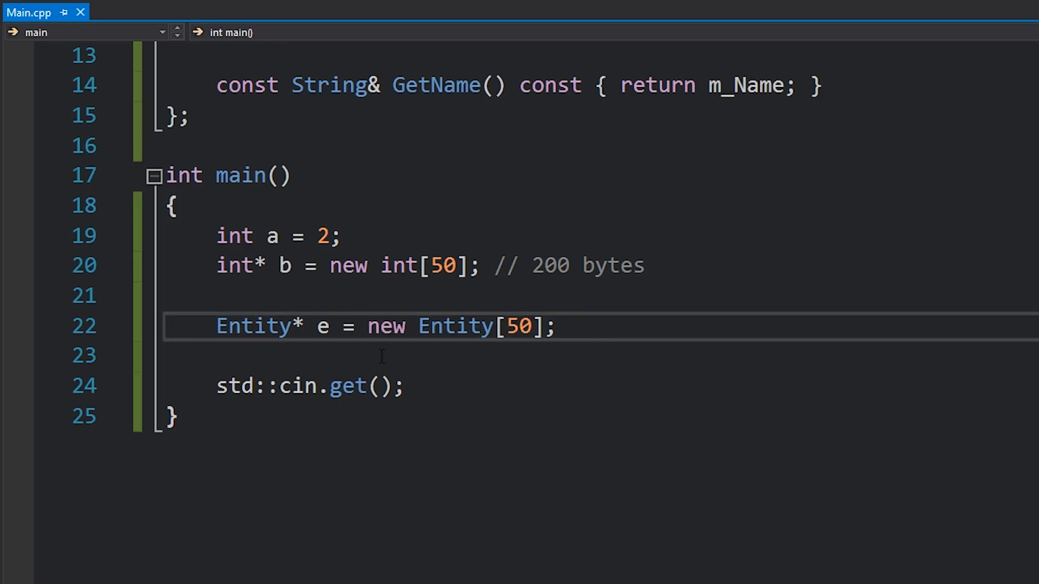
double_click(454, 325)
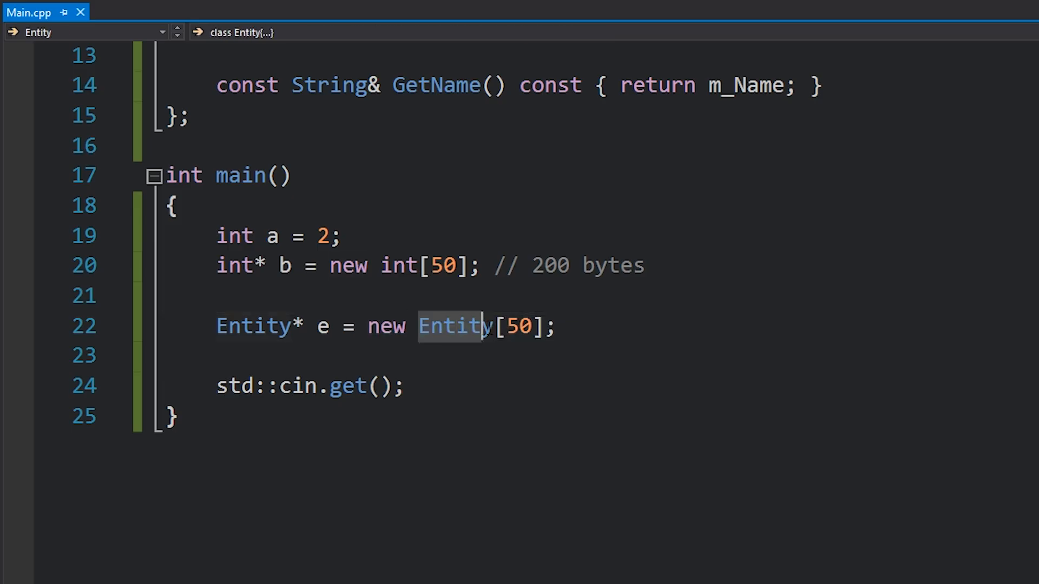